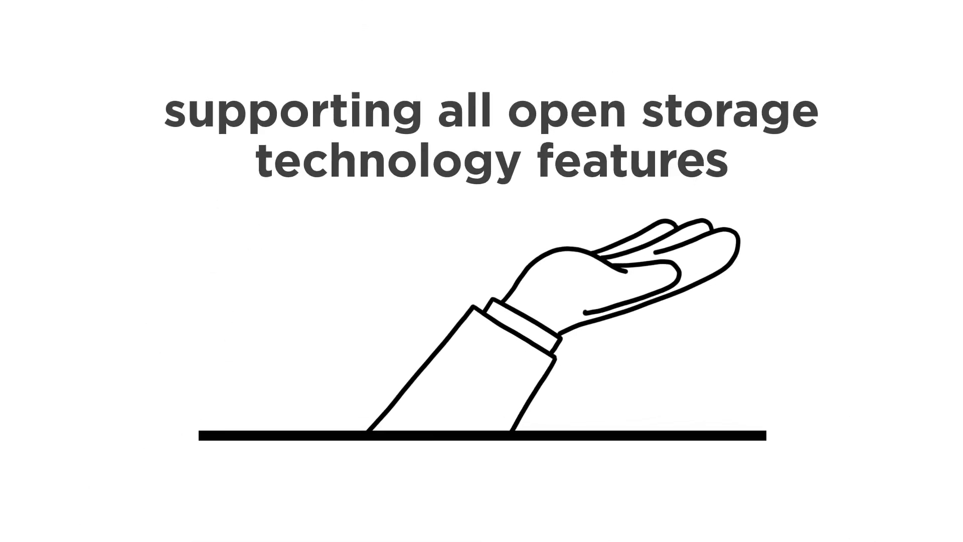
scroll("down", 3)
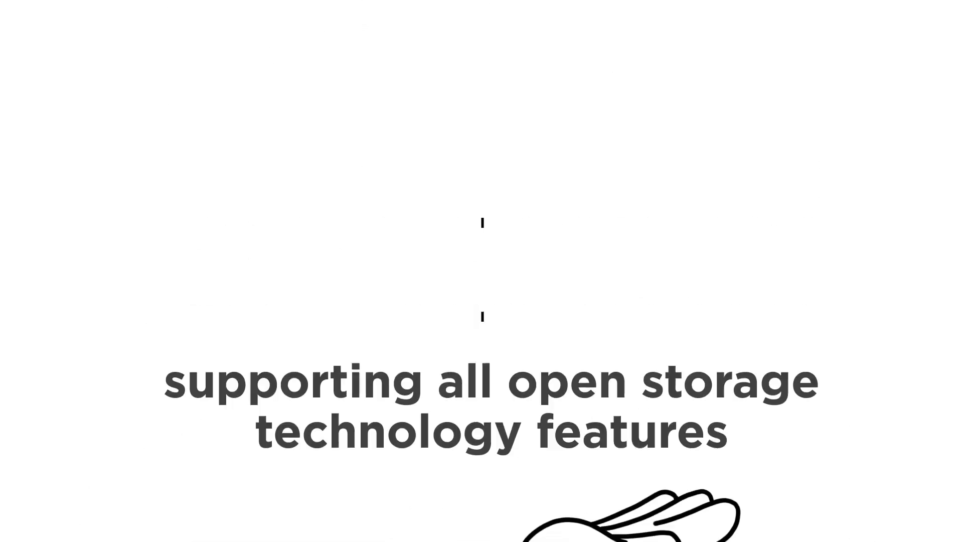